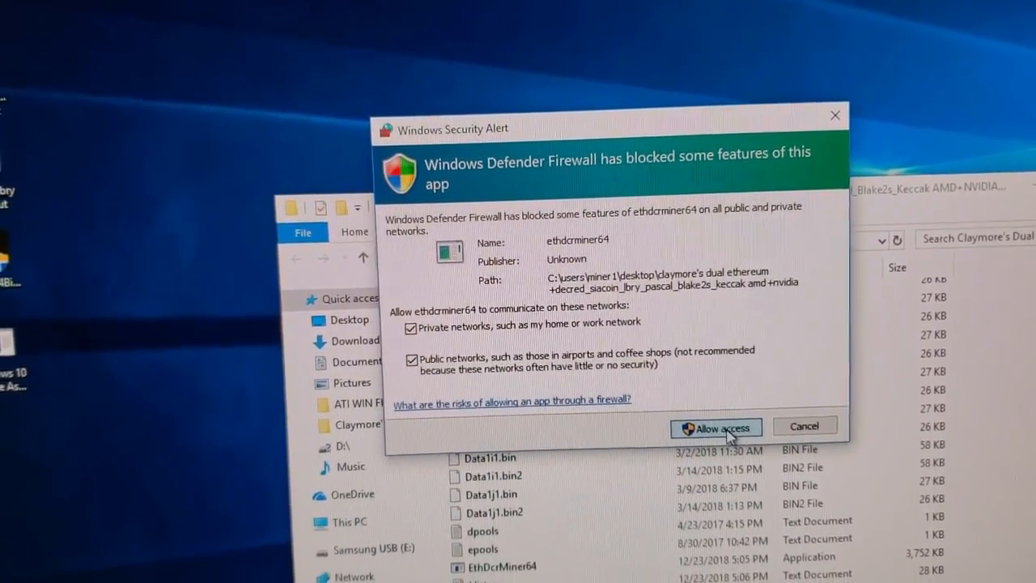
Allow ethdcrminer64 through Windows Defender Firewall and bring up This PC's context options
click(715, 427)
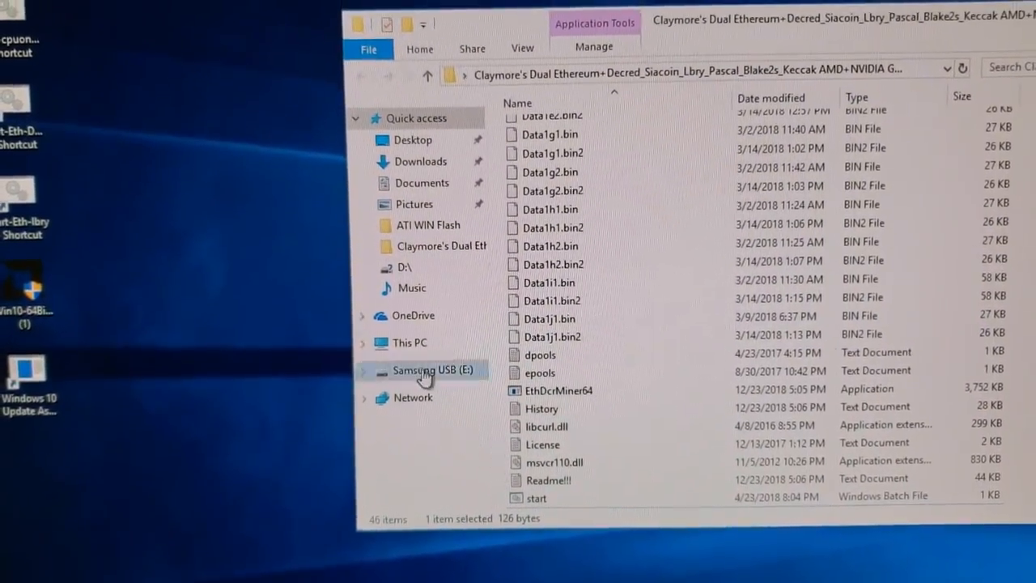
right_click(411, 343)
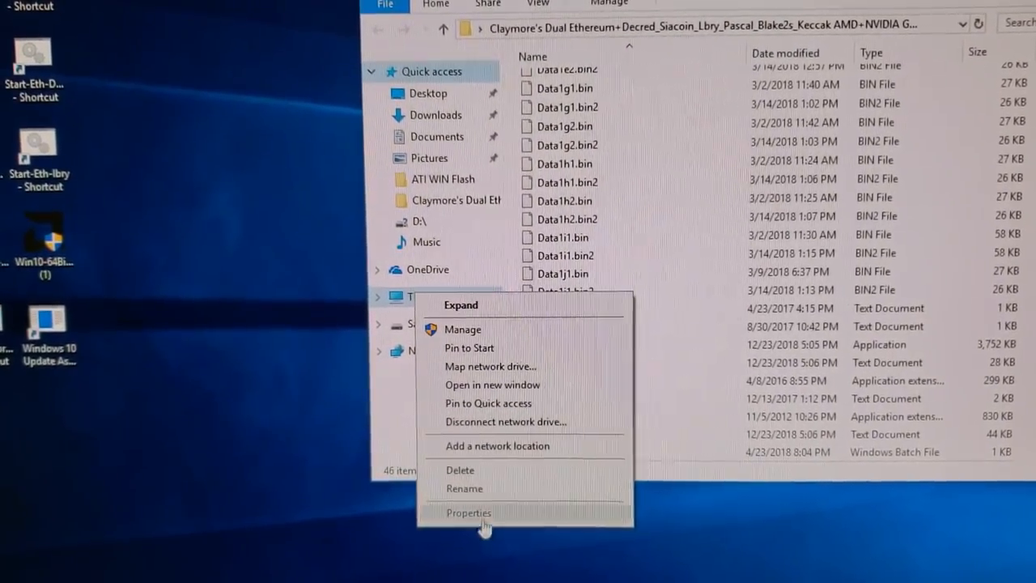
Reach Performance Options' Advanced settings via System Properties to view virtual memory
click(468, 512)
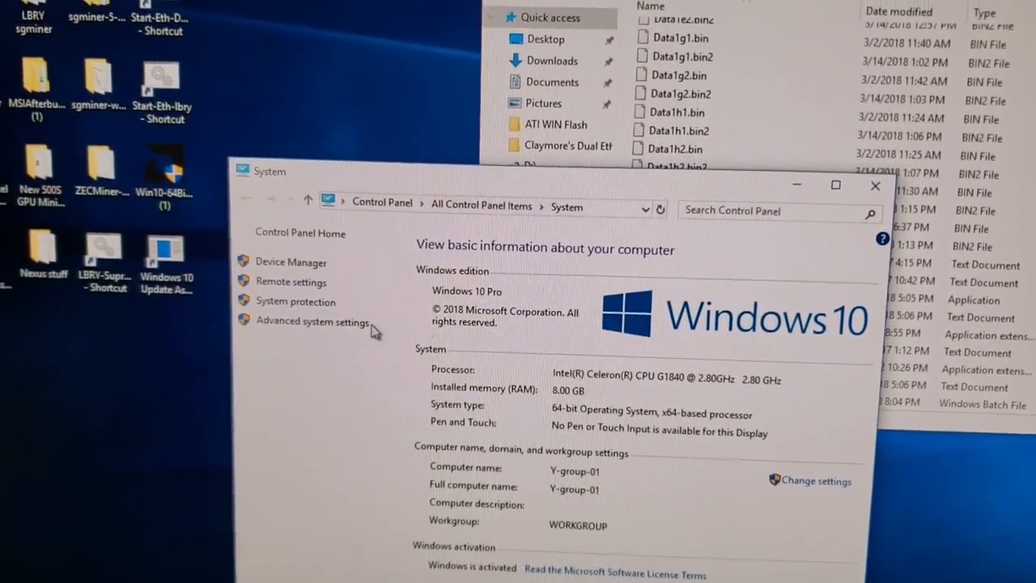
click(311, 320)
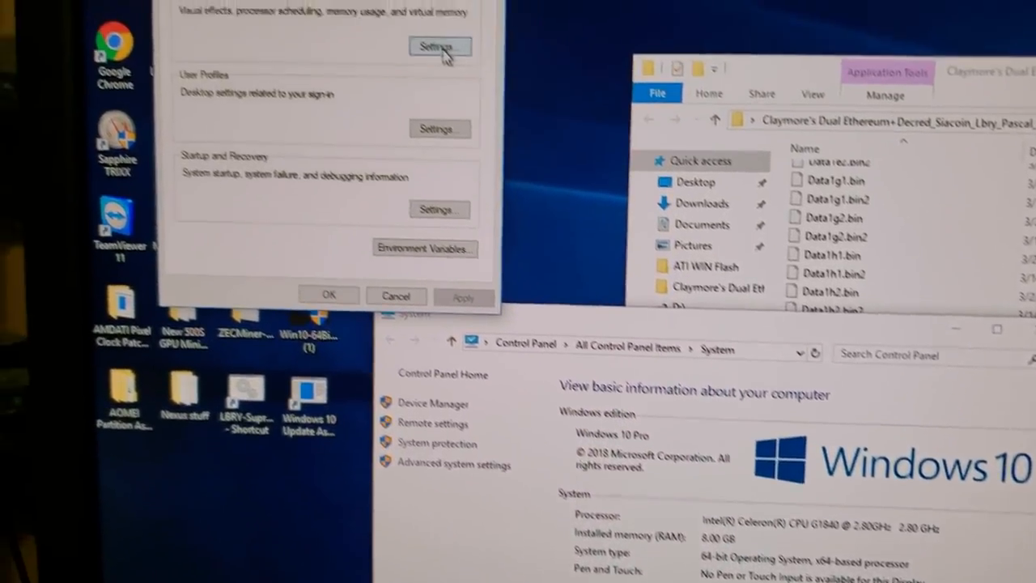
click(440, 45)
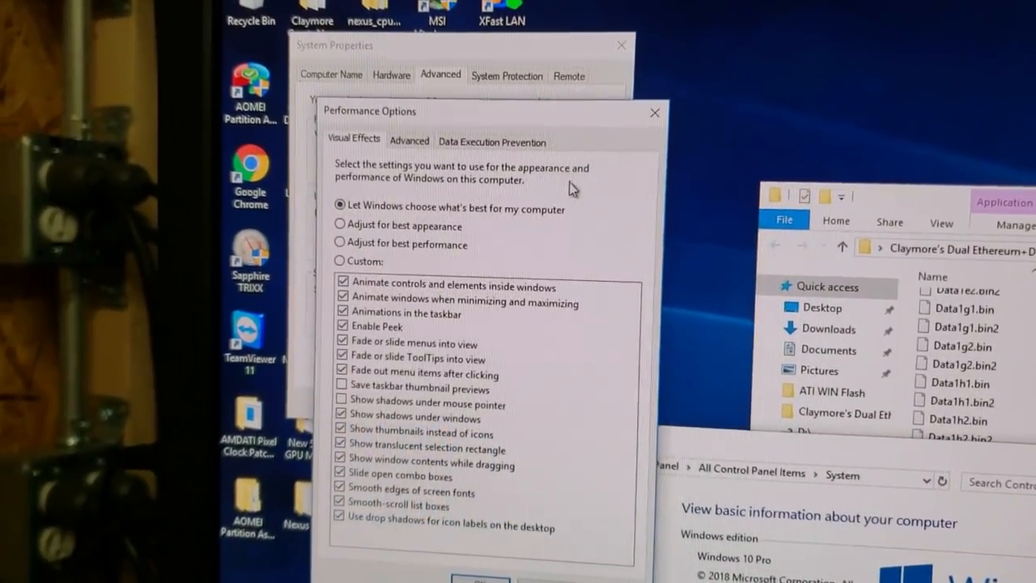
click(390, 139)
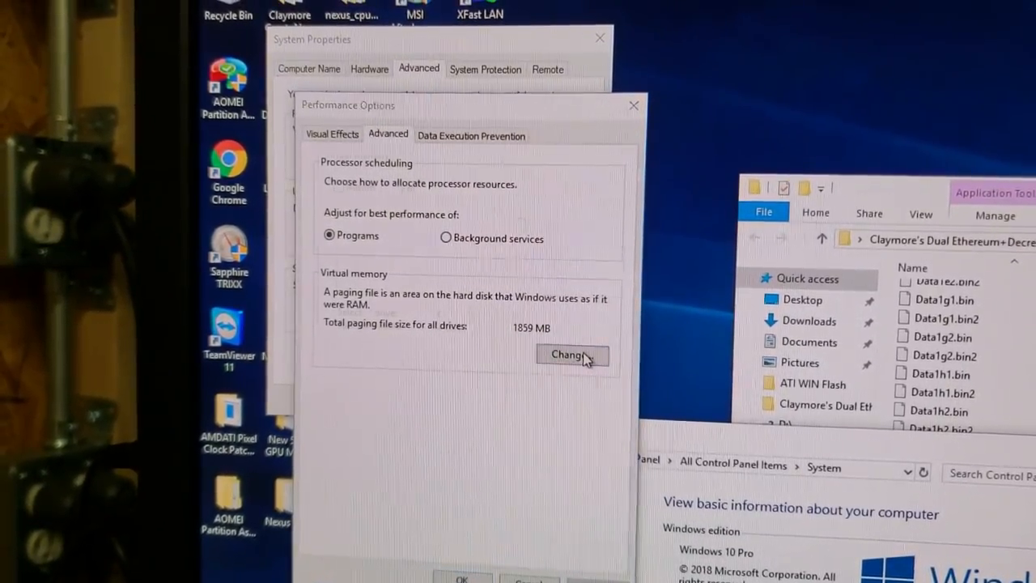
Set drive C: to a custom paging file of 32000 MB initial and maximum size and confirm
click(572, 354)
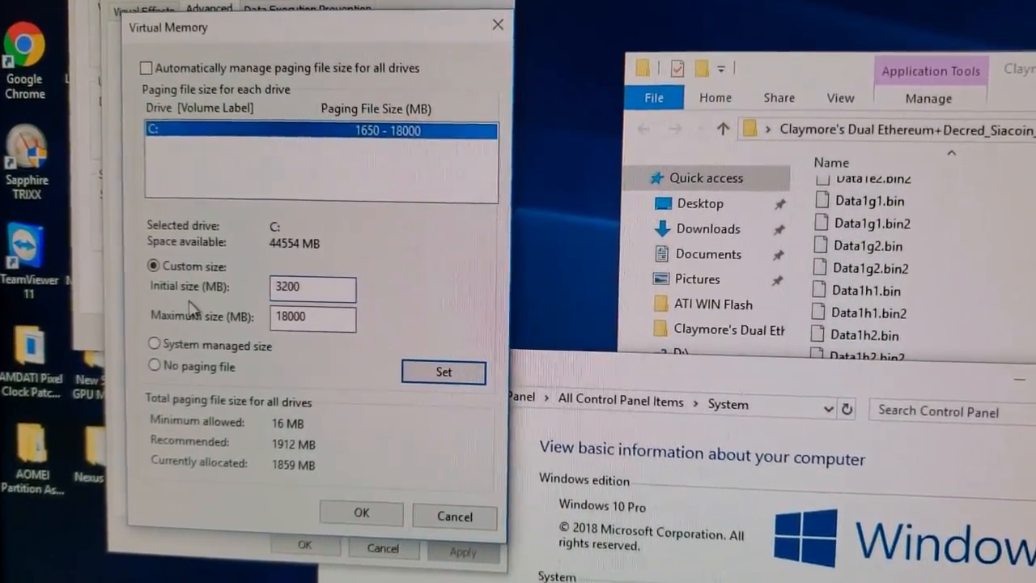
text(32000)
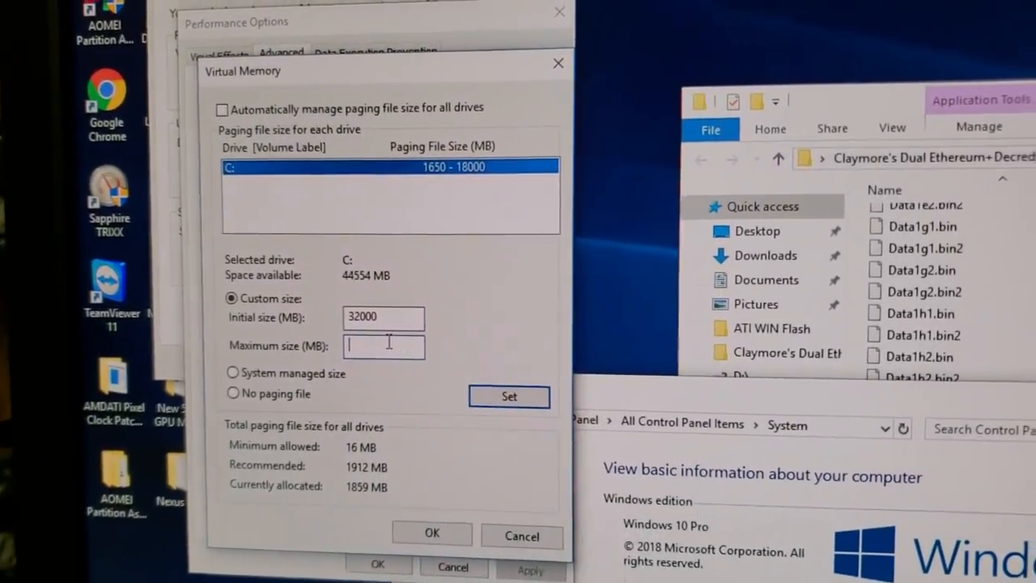
text(32000)
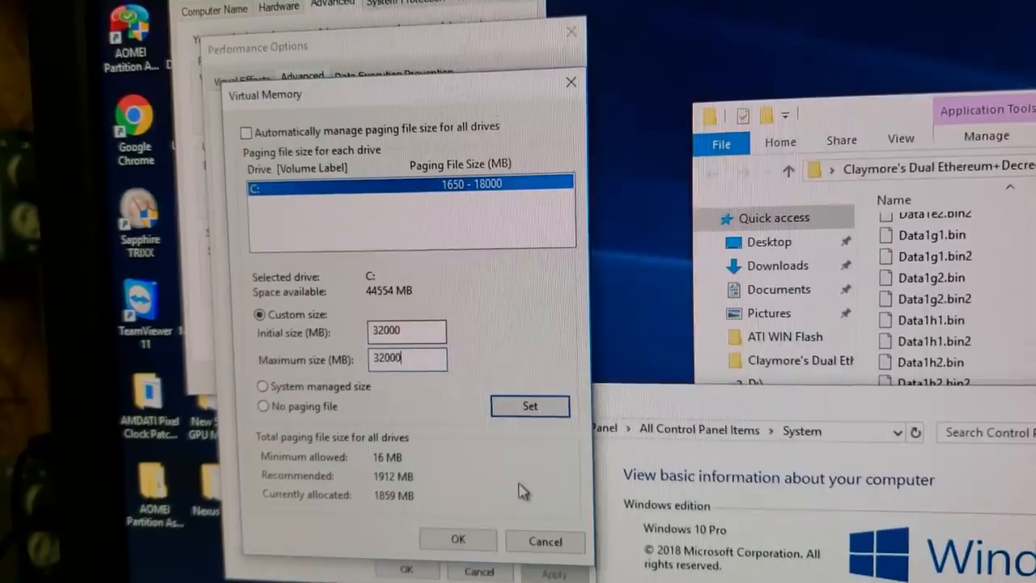
click(529, 405)
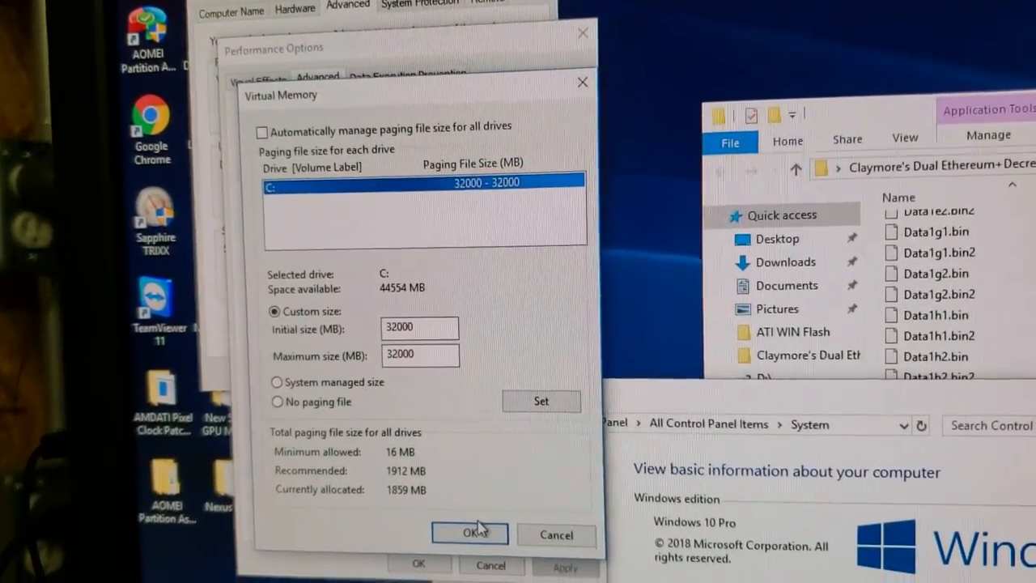
click(469, 534)
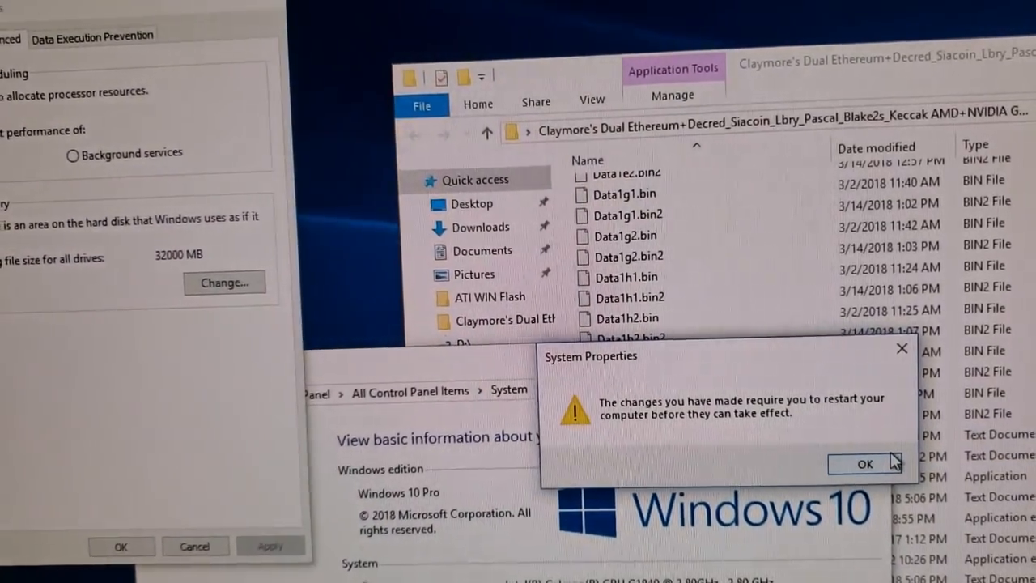
Accept the restart-required notice and restart now to apply the paging file change
click(864, 463)
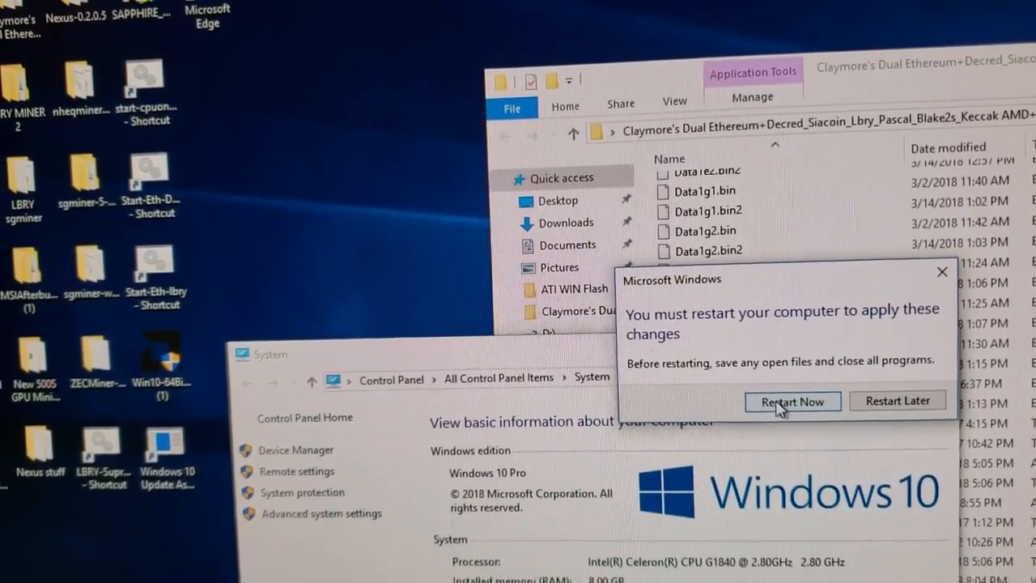
click(792, 401)
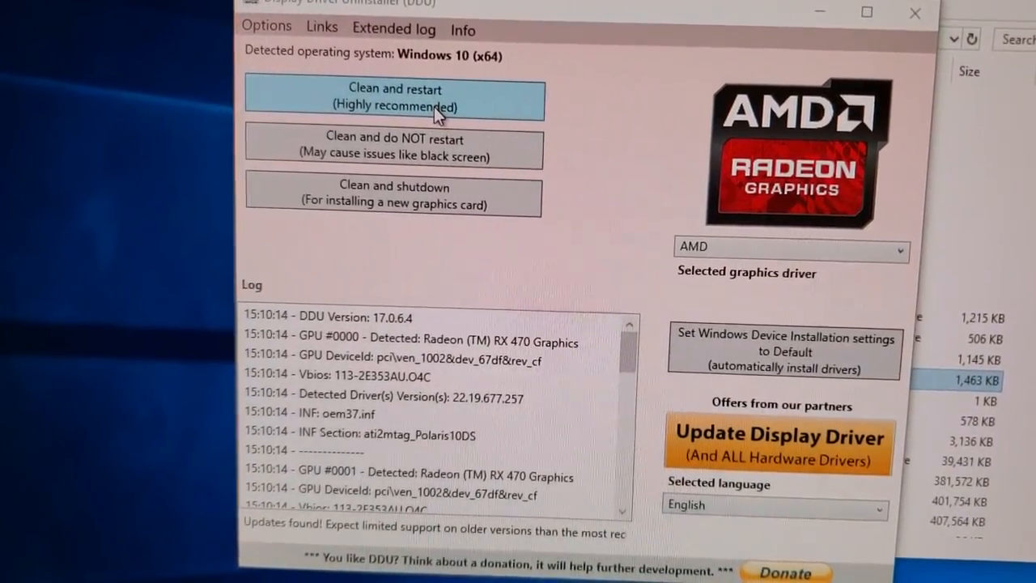
Remove the AMD graphics driver with DDU and acknowledge automatic Windows driver installs are disabled
click(783, 353)
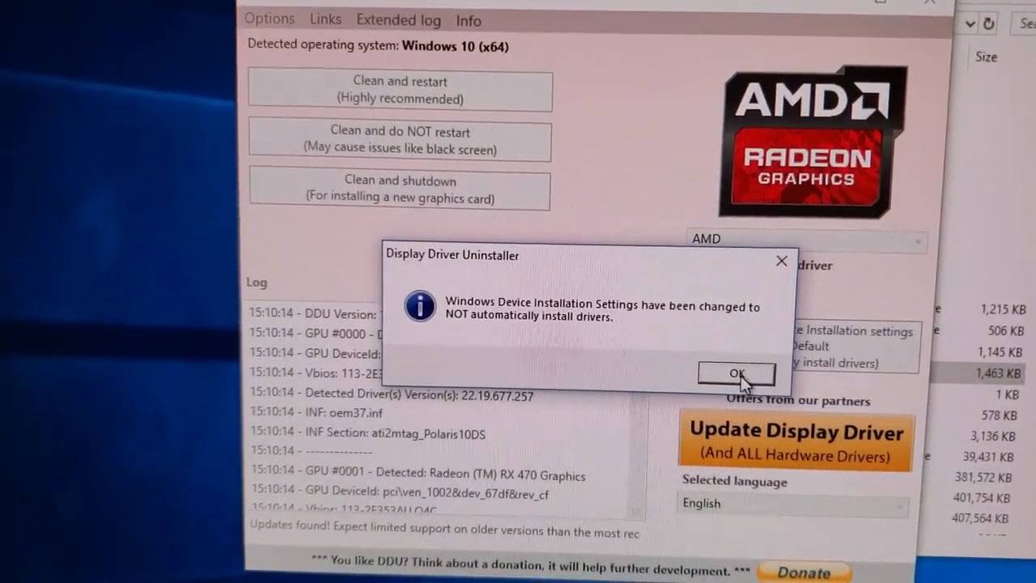
click(735, 373)
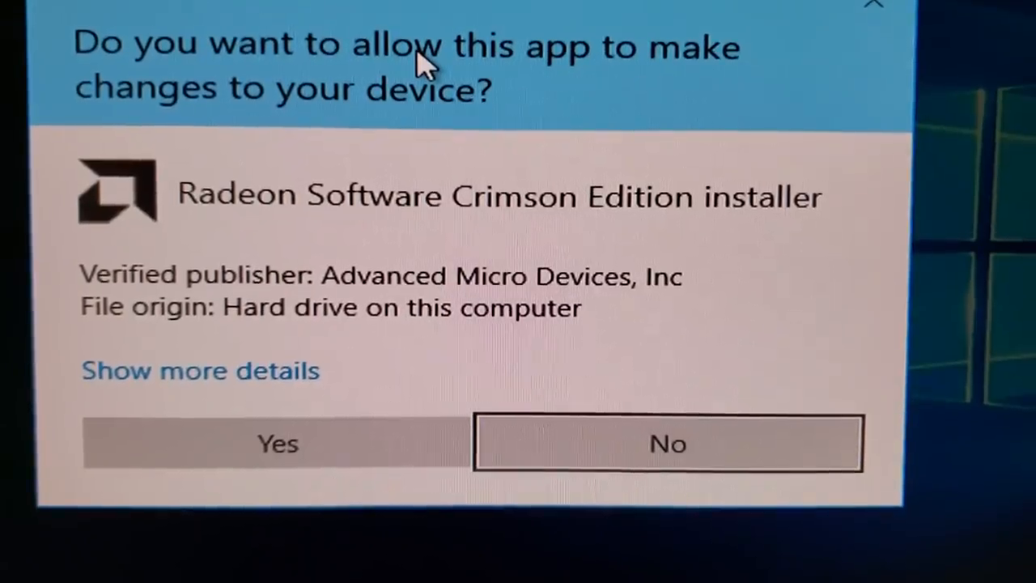
Grant the Radeon Crimson installer UAC permission and install the blockchain driver to the default folder
click(277, 443)
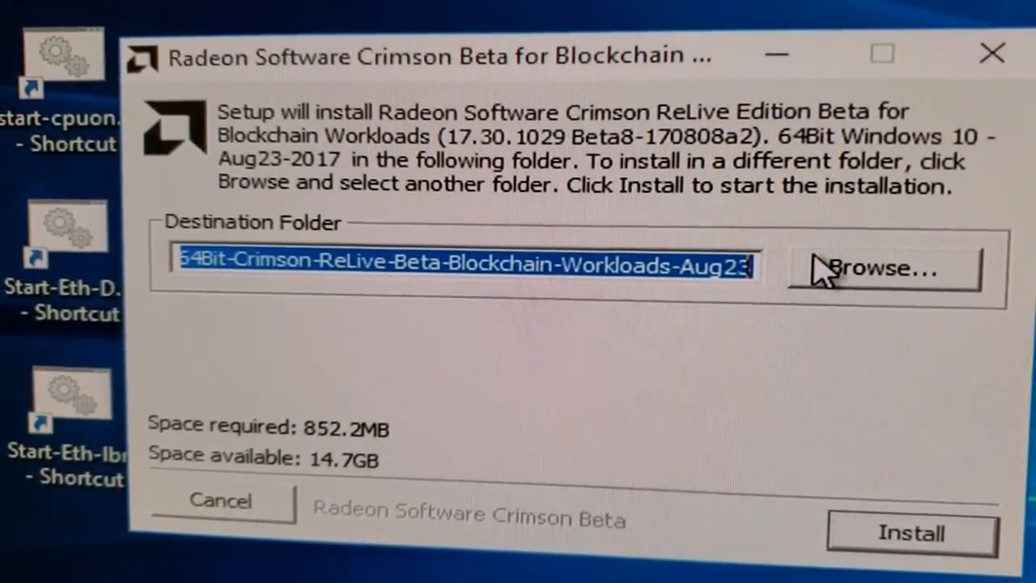
click(910, 533)
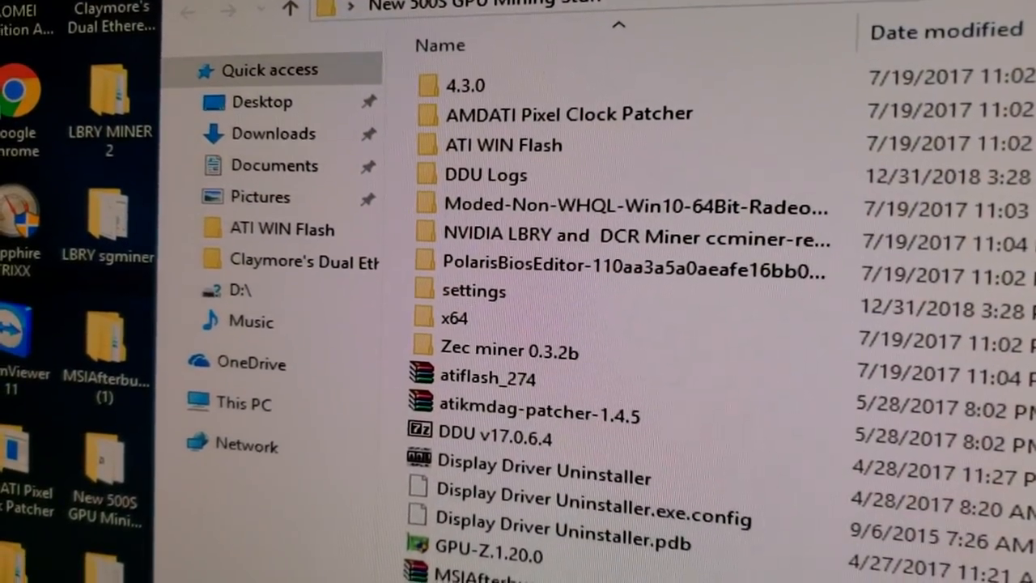
Run atikmdag-patcher from the Pixel Clock Patcher folder and patch all found driver limits
click(466, 85)
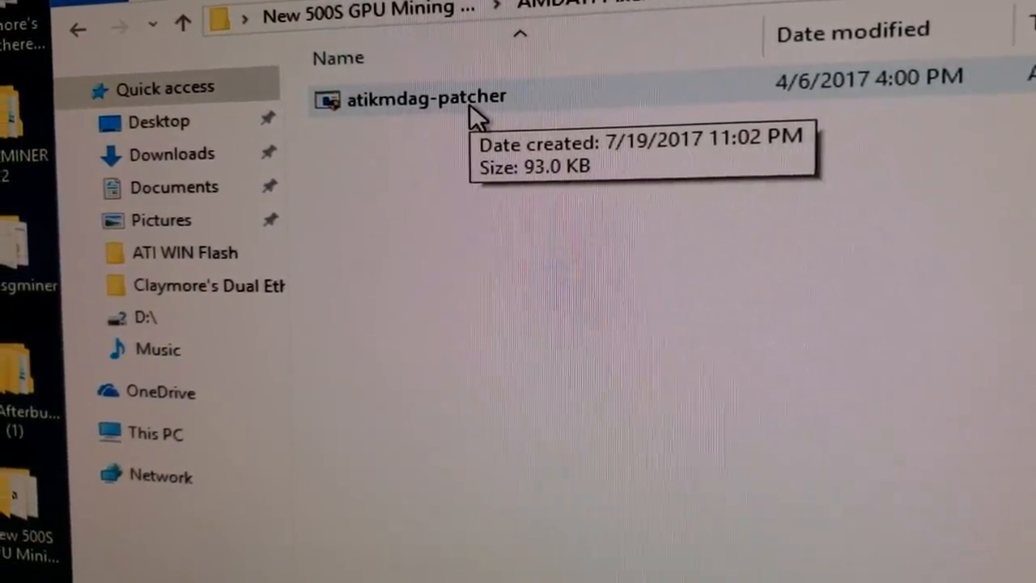
double_click(408, 98)
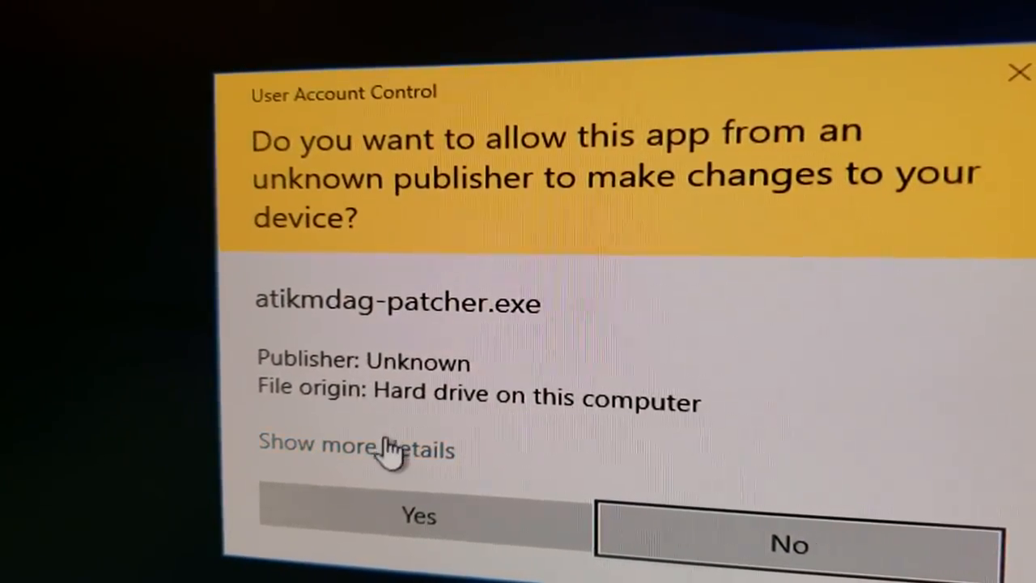
click(418, 514)
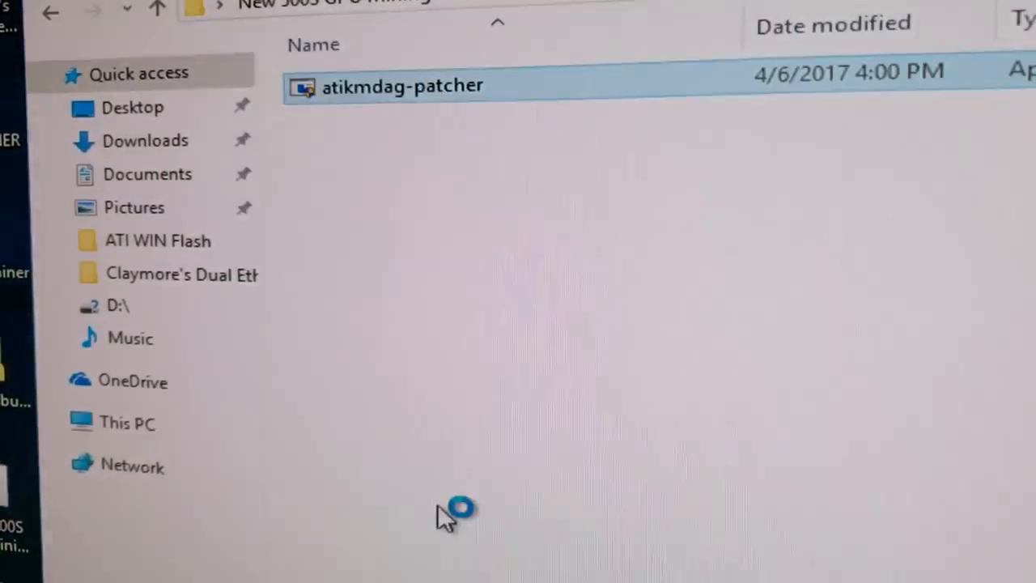
double_click(402, 87)
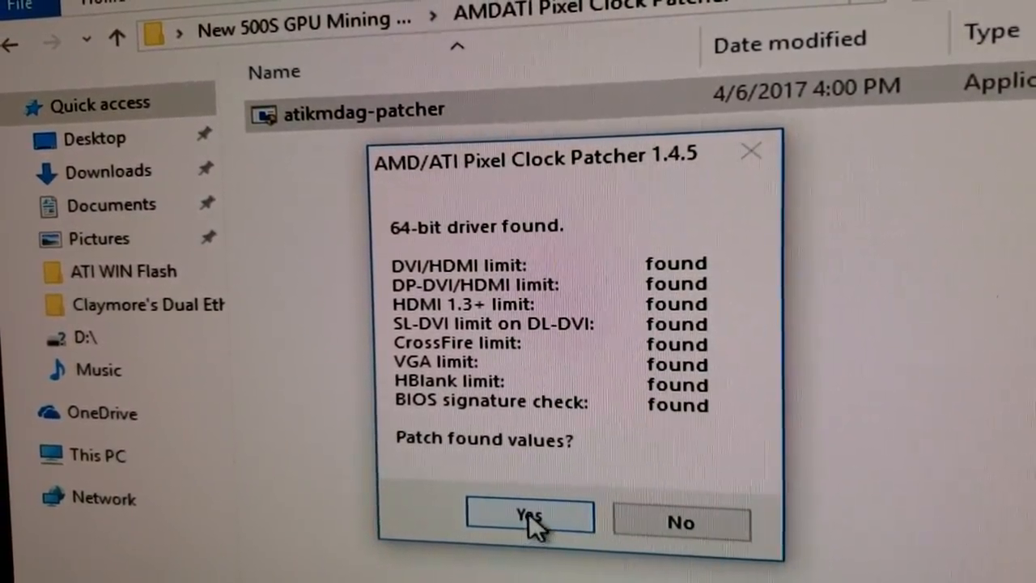
click(530, 516)
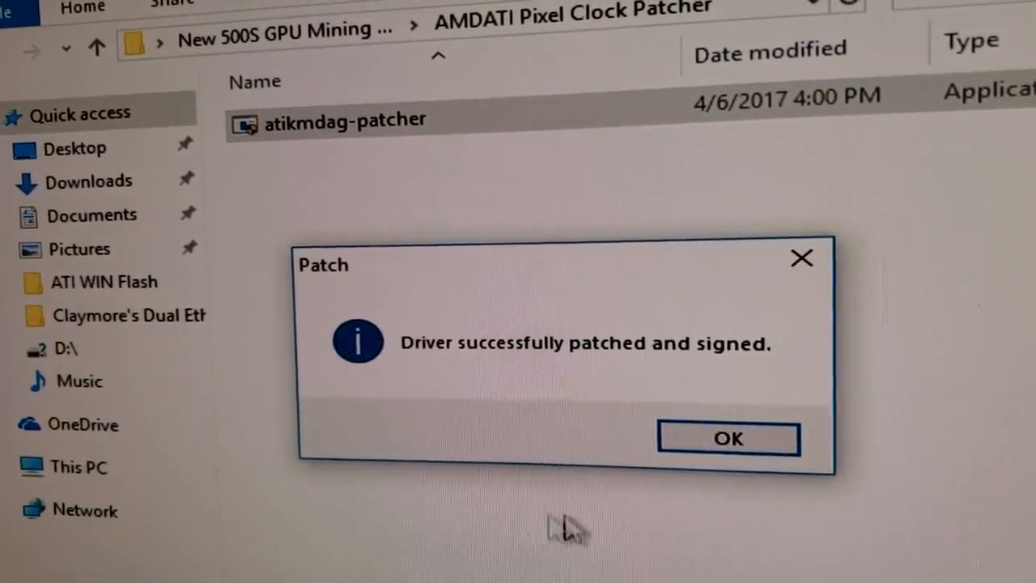
click(727, 437)
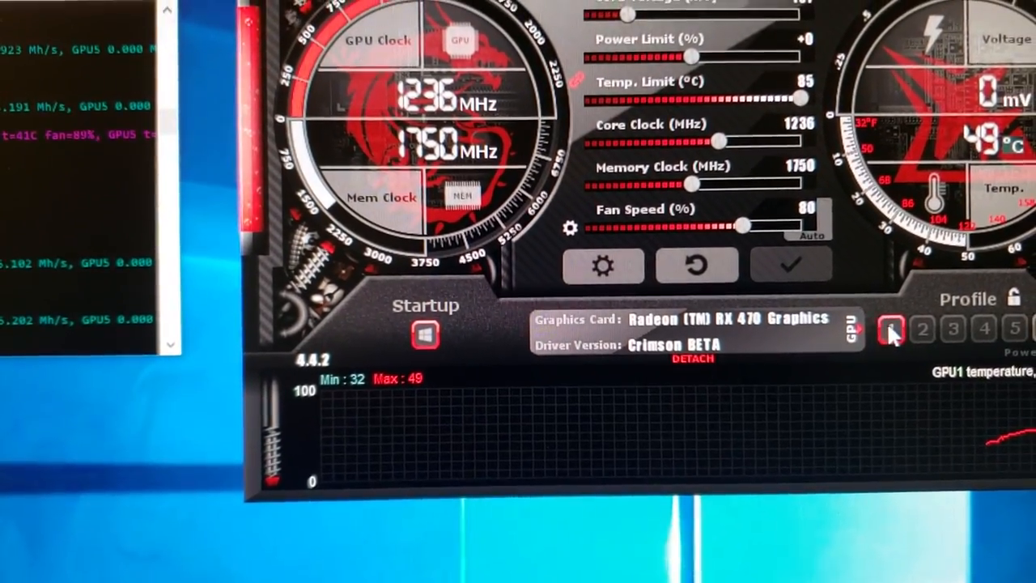
Load the first saved Afterburner overclock profile to run the RX 470 memory at 2000 MHz
click(888, 327)
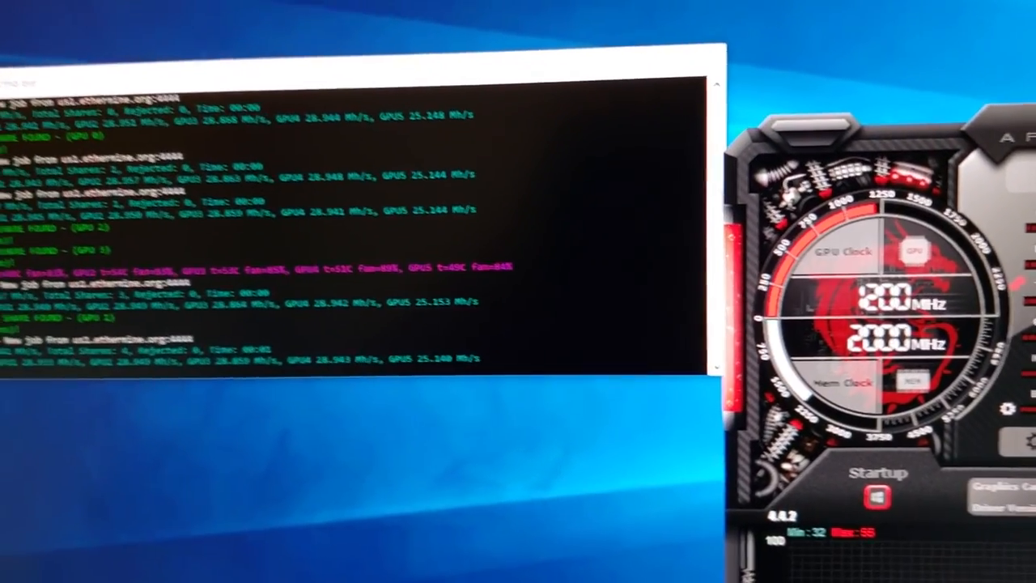
Close the Claymore miner console and select the Start-Eth-Only batch script in its folder
click(808, 123)
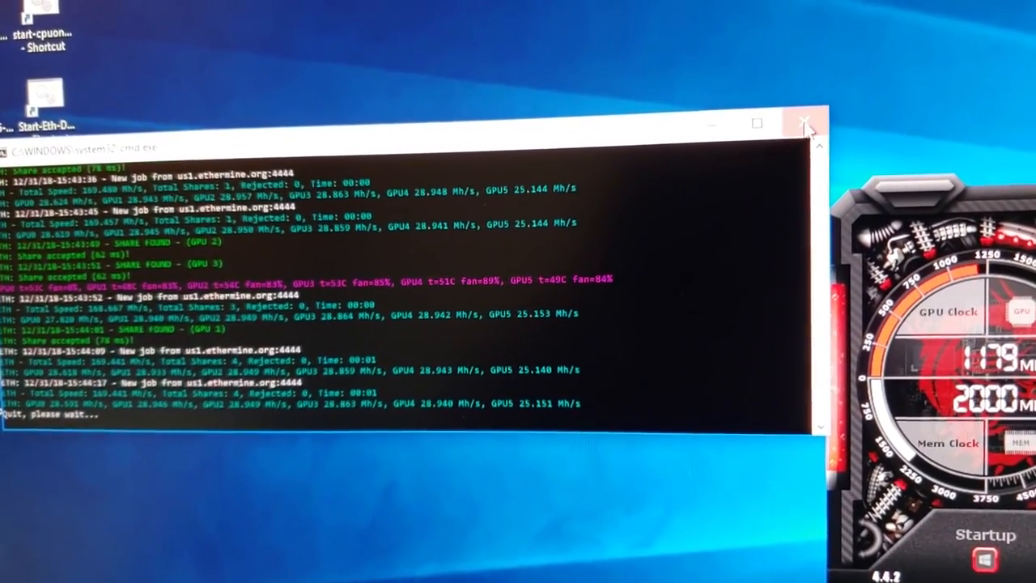
click(808, 123)
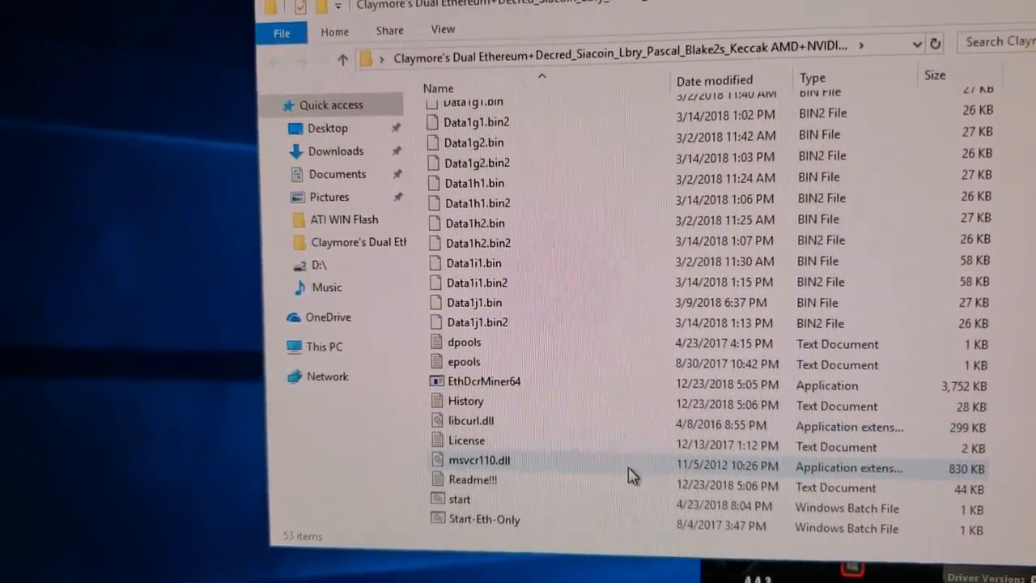
click(481, 523)
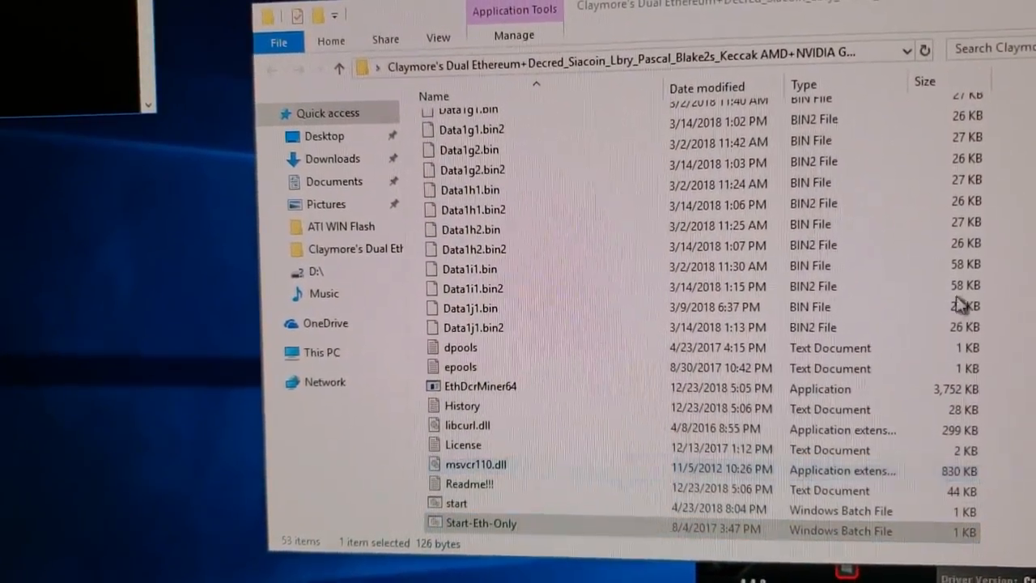